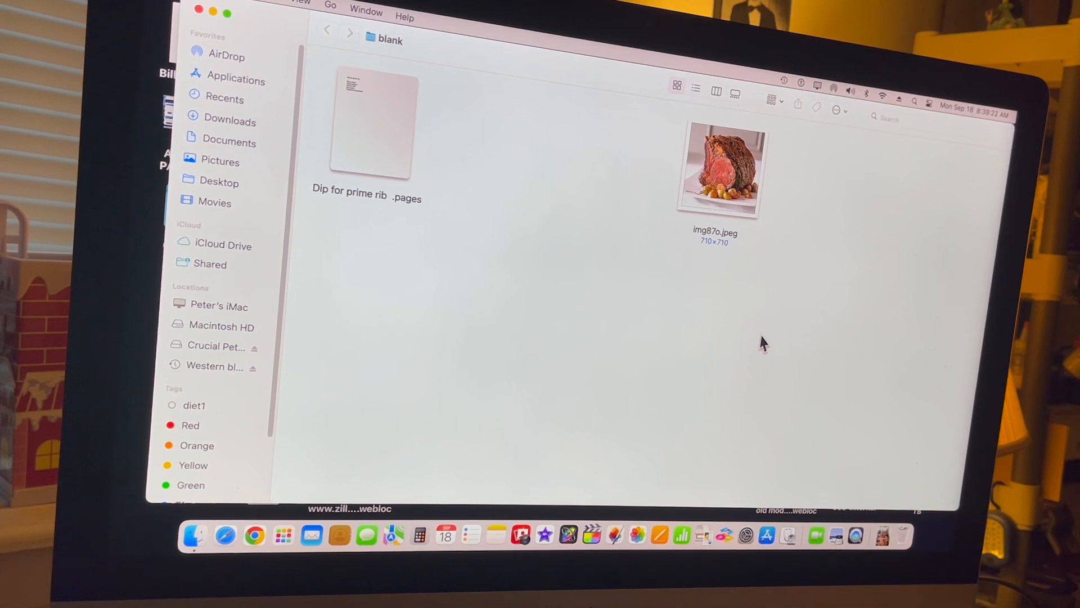
{"action": "mouse_move", "coordinate": [660, 535]}
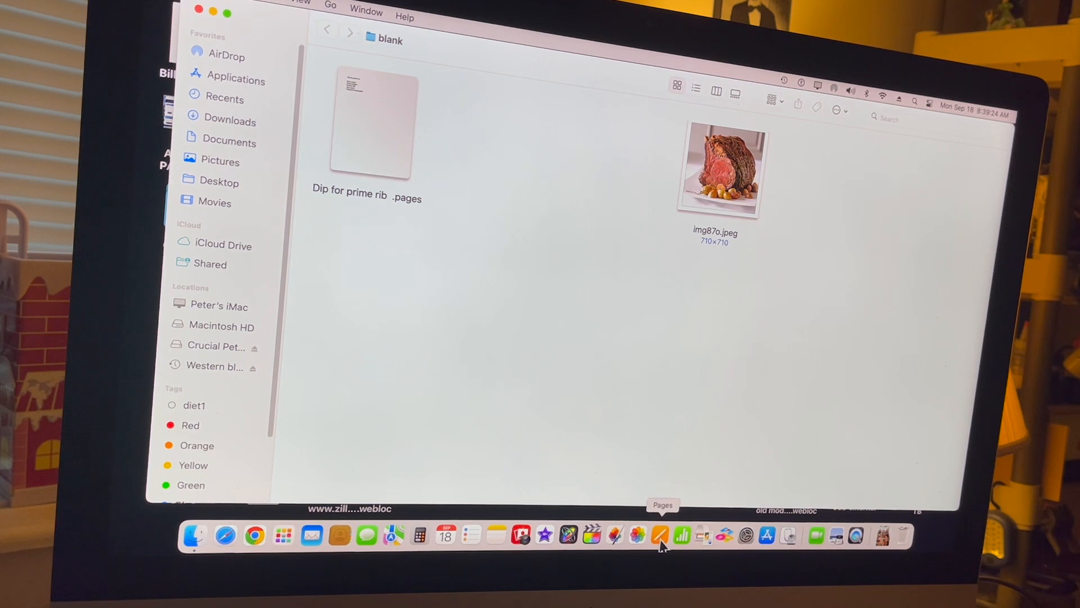
- Launch Pages and create a new document from the Blank template
{"action": "left_click", "coordinate": [659, 534]}
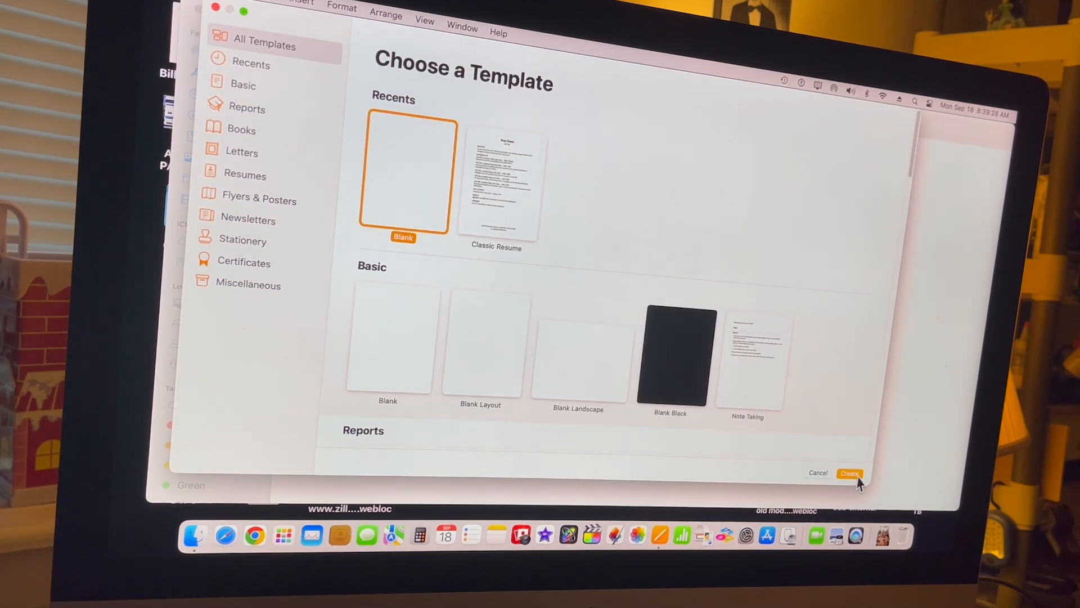
{"action": "left_click", "coordinate": [850, 473]}
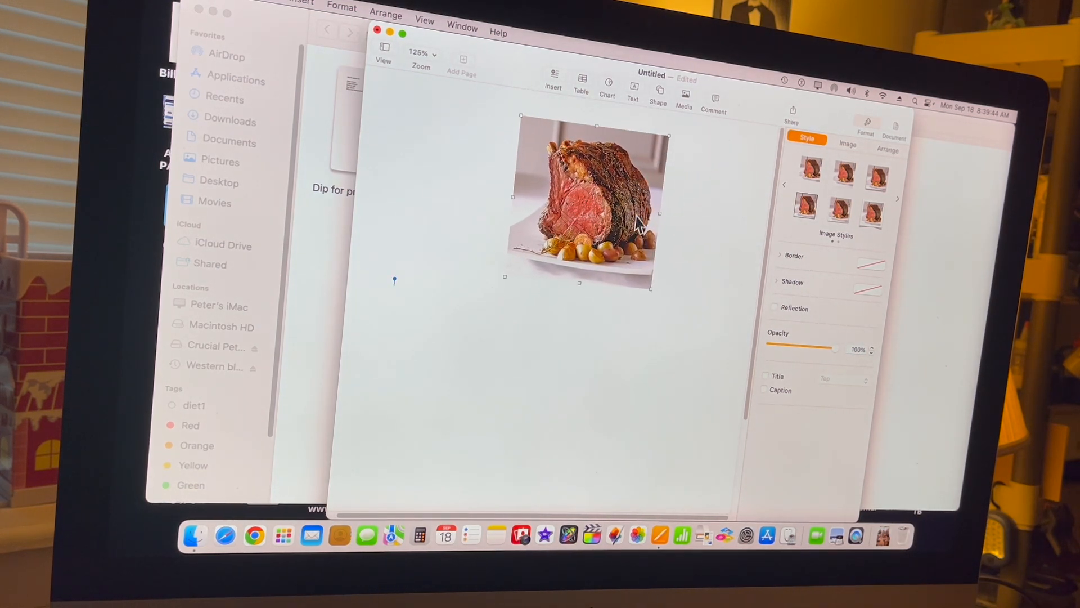
- Place the cursor below the roast beef photo and set body text to 14 pt
{"action": "left_click", "coordinate": [393, 281]}
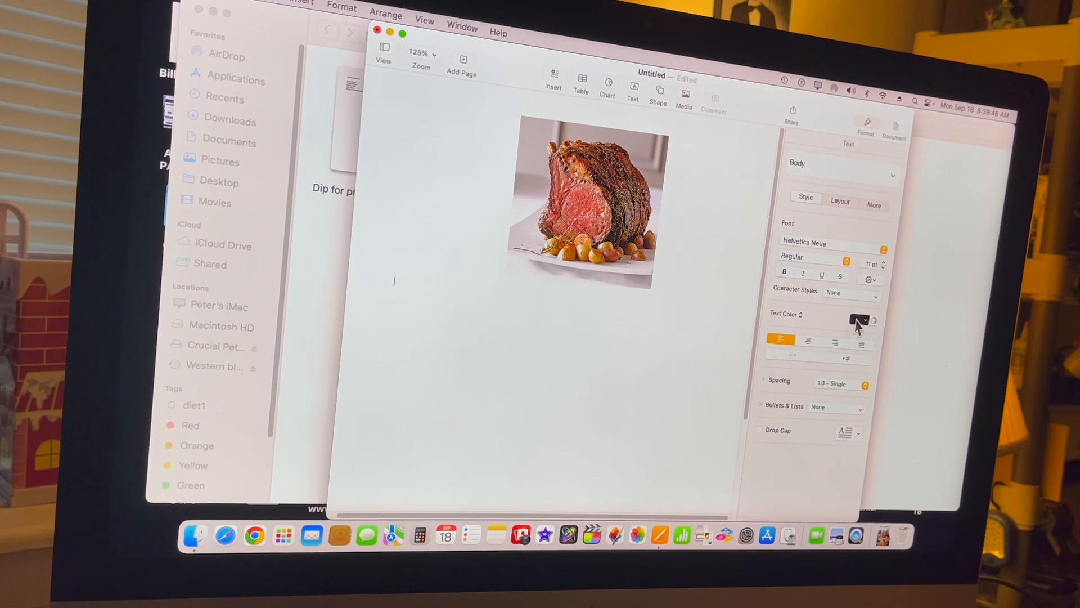
{"action": "left_click", "coordinate": [883, 260]}
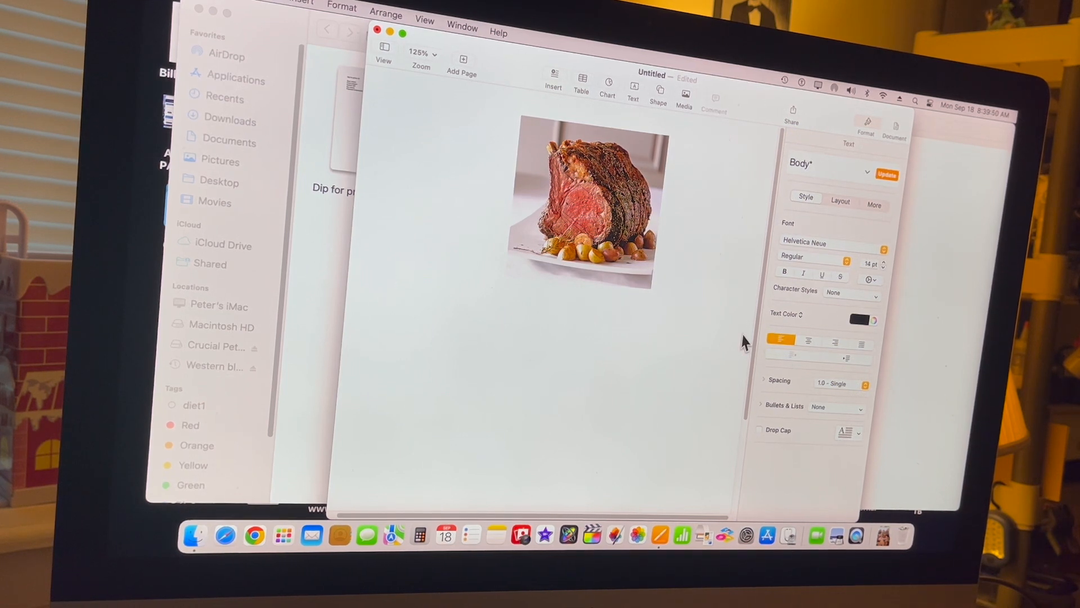
- Type the brand name below the photo and revise its letters toward 'Miccorkmic'
{"action": "left_click", "coordinate": [393, 283]}
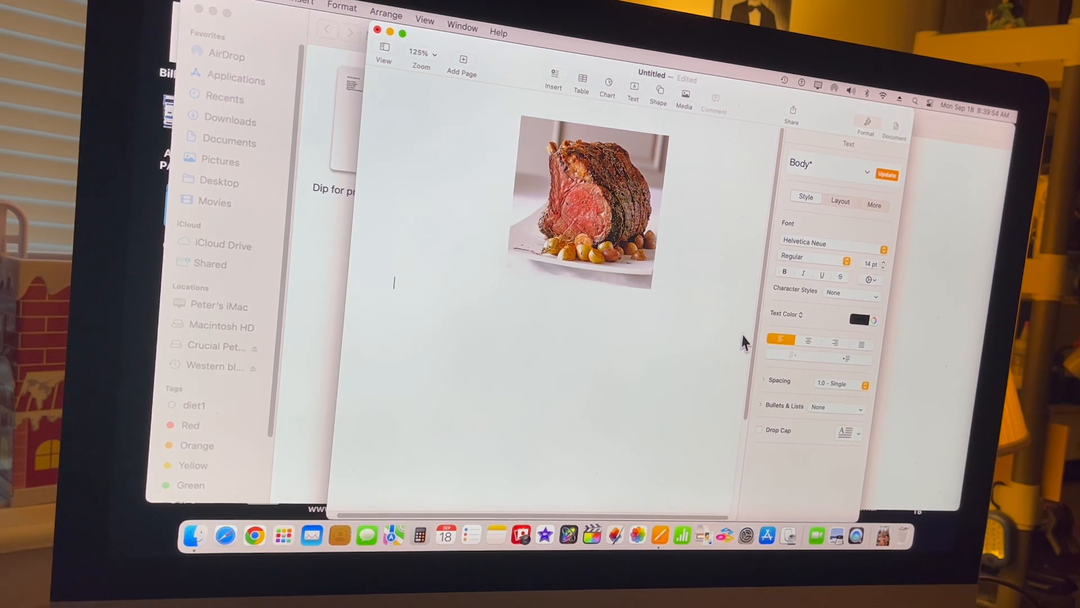
{"action": "type", "text": "Mmcor"}
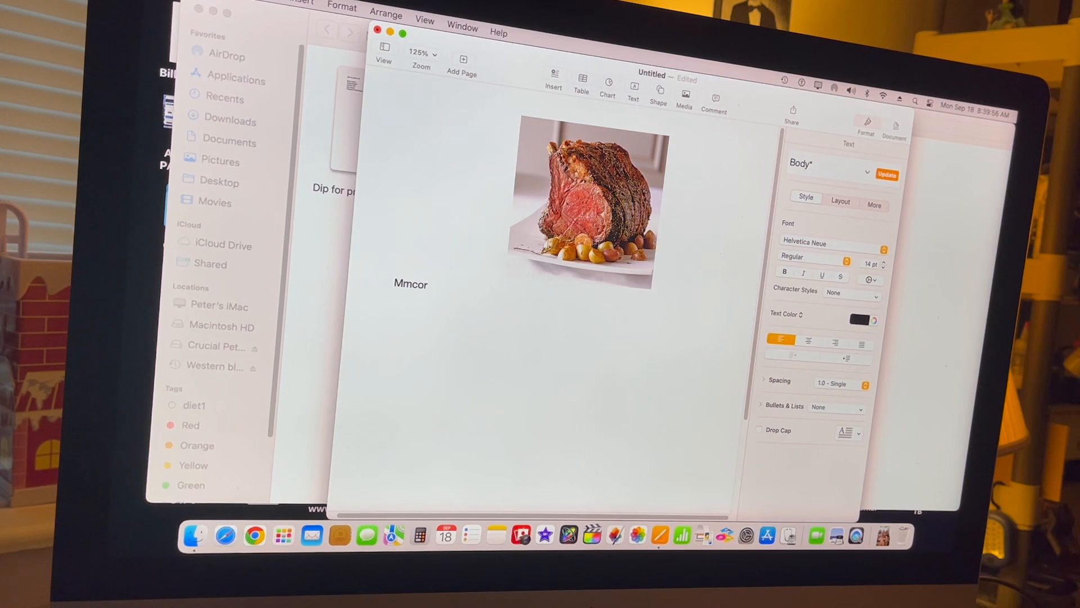
{"action": "type", "text": "k"}
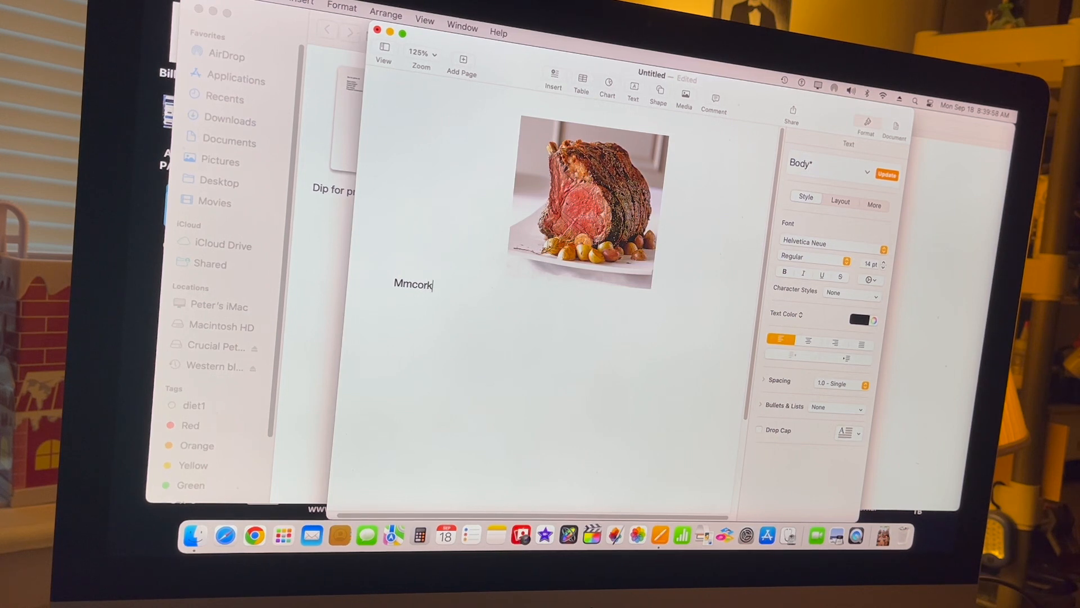
{"action": "type", "text": "mick"}
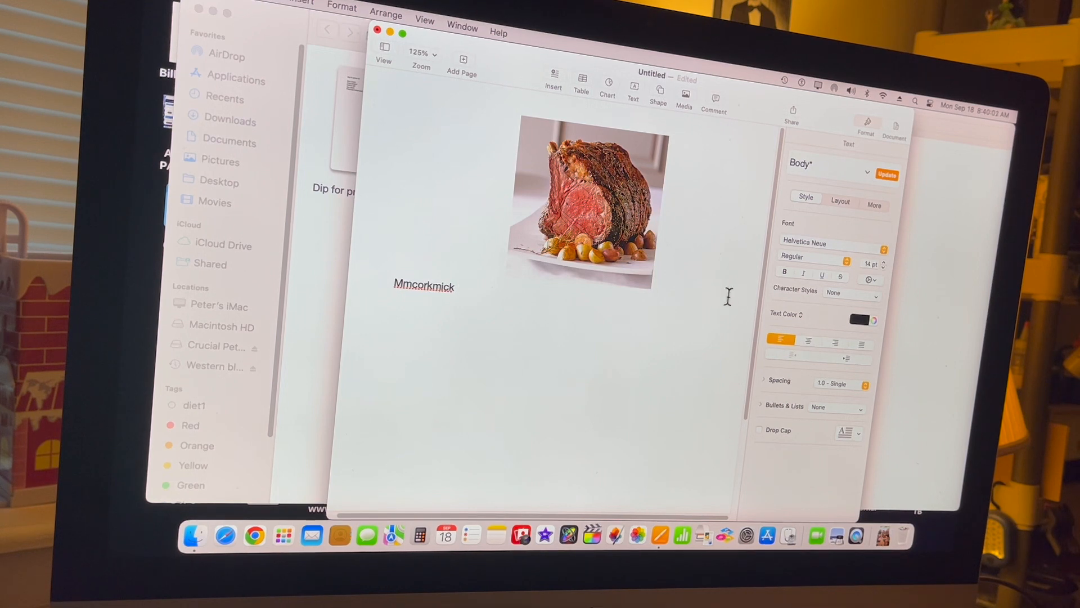
{"action": "double_click", "coordinate": [423, 285]}
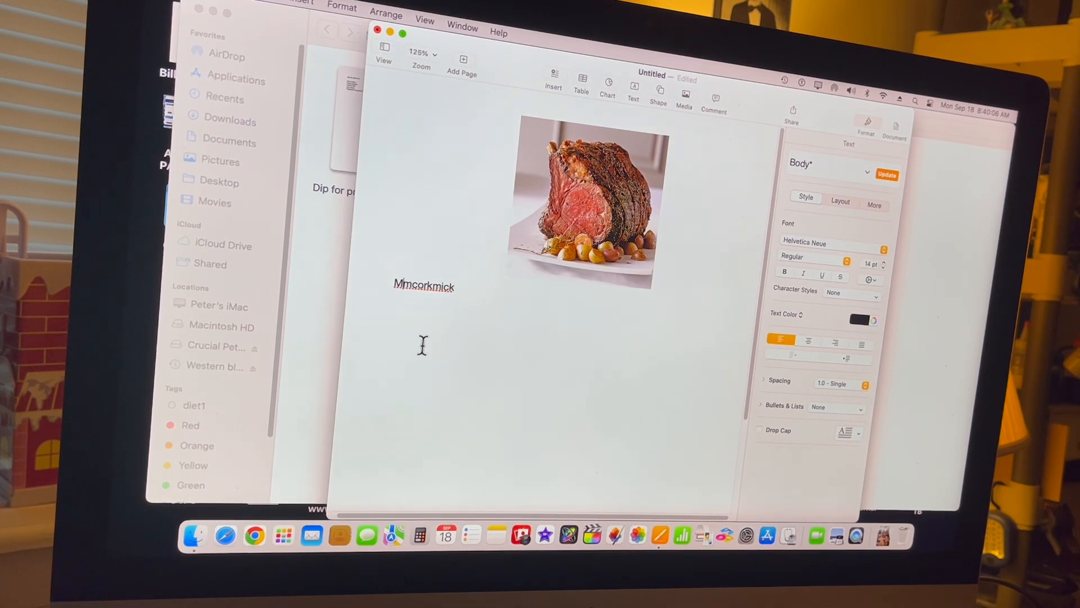
{"action": "key", "text": "Backspace"}
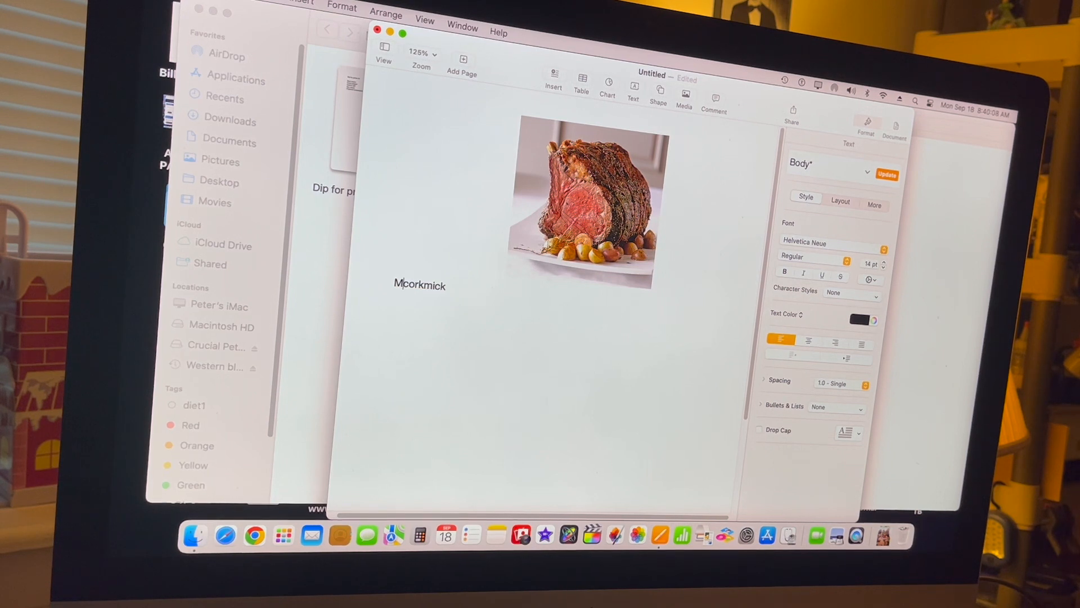
{"action": "type", "text": "m"}
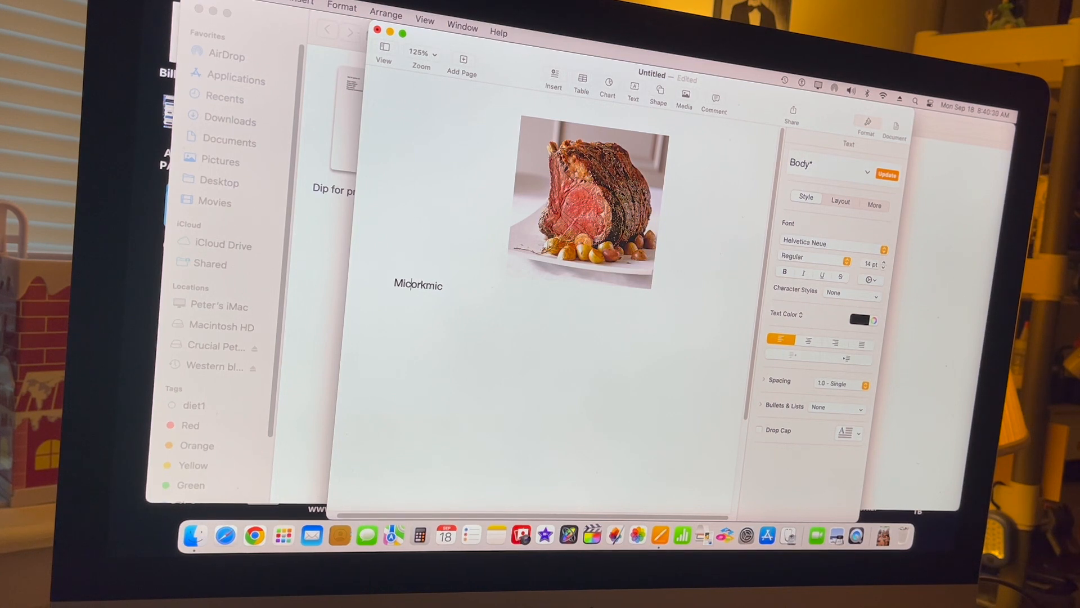
{"action": "type", "text": "c"}
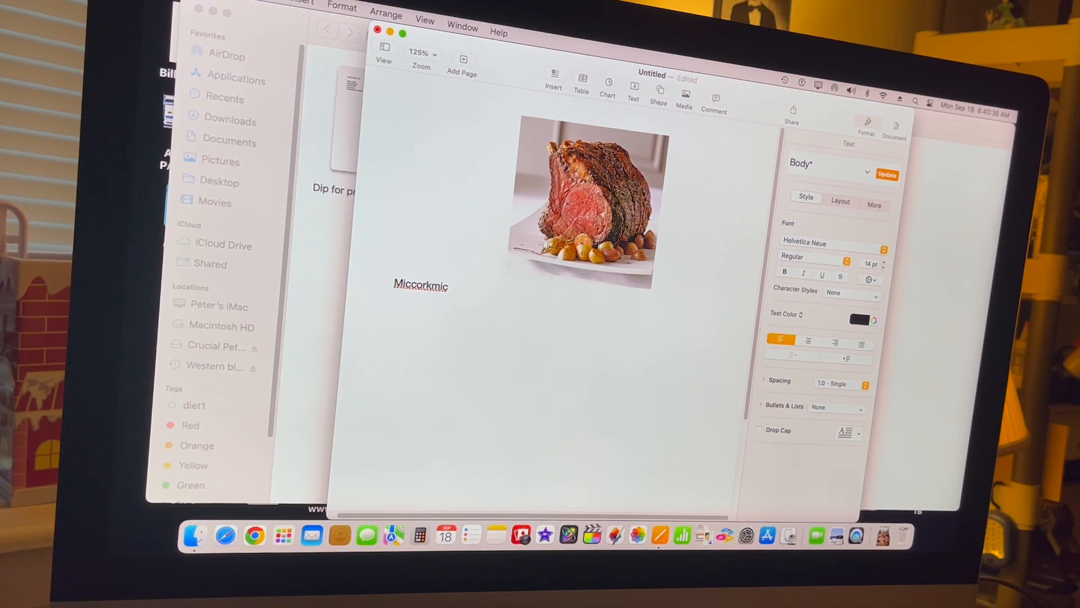
- Complete the first ingredient line with 'seasoning Montreal' after the brand name
{"action": "right_click", "coordinate": [421, 285]}
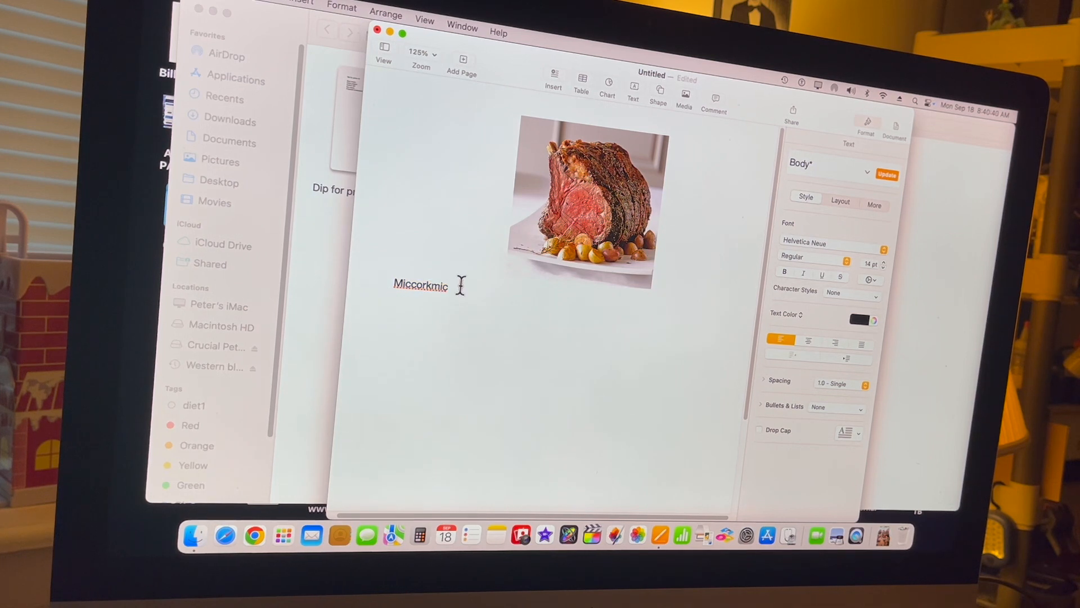
{"action": "type", "text": "seasom"}
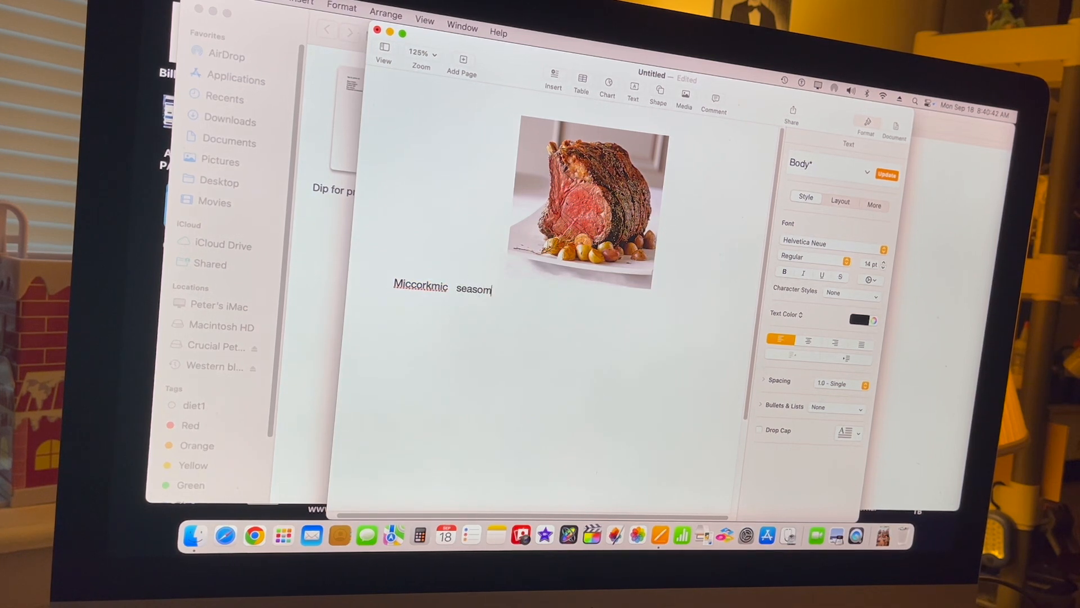
{"action": "type", "text": "ing"}
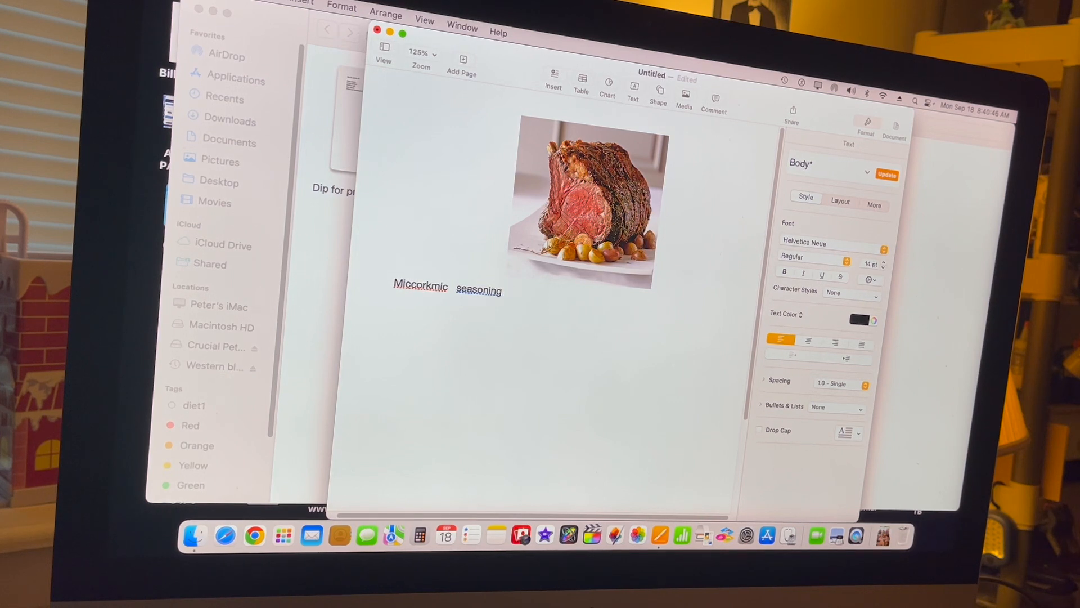
{"action": "type", "text": "montre"}
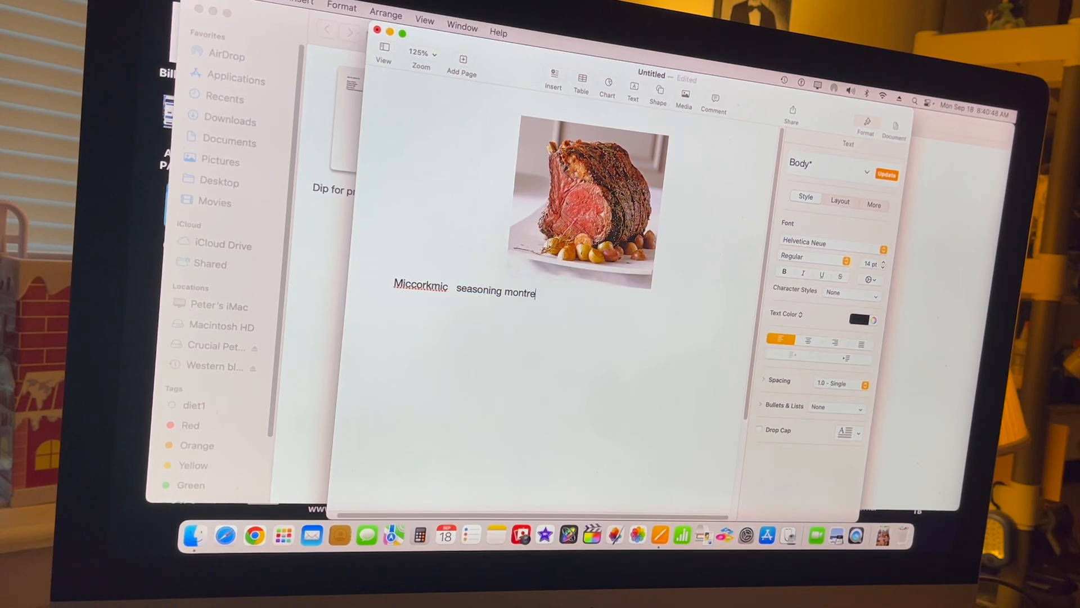
{"action": "type", "text": "al"}
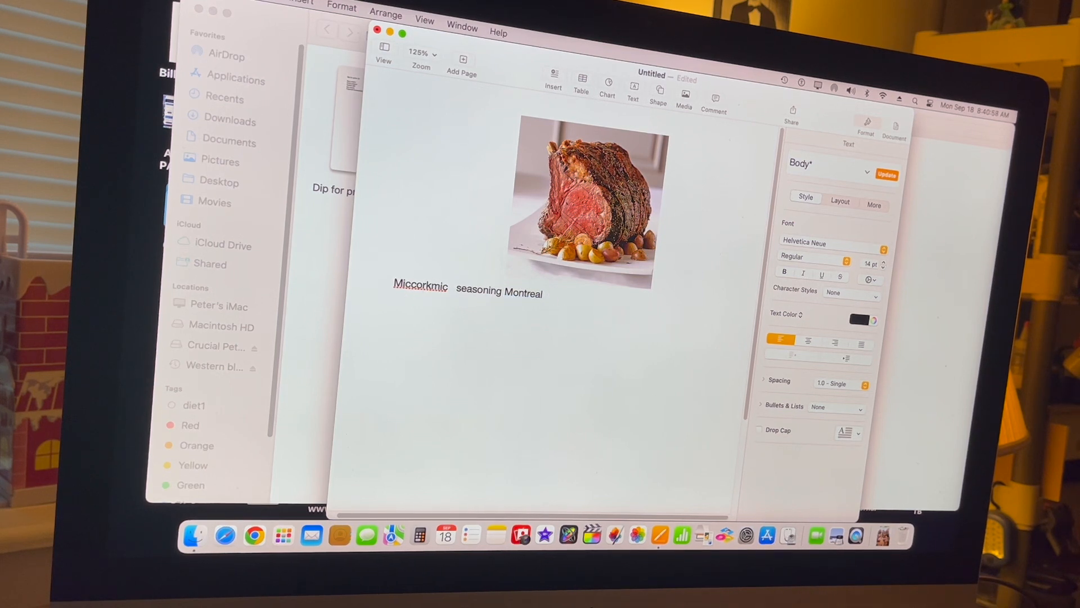
- Add 'Butter' and 'Brown sugar' on separate lines, fixing typos
{"action": "type", "text": "Buyyrer"}
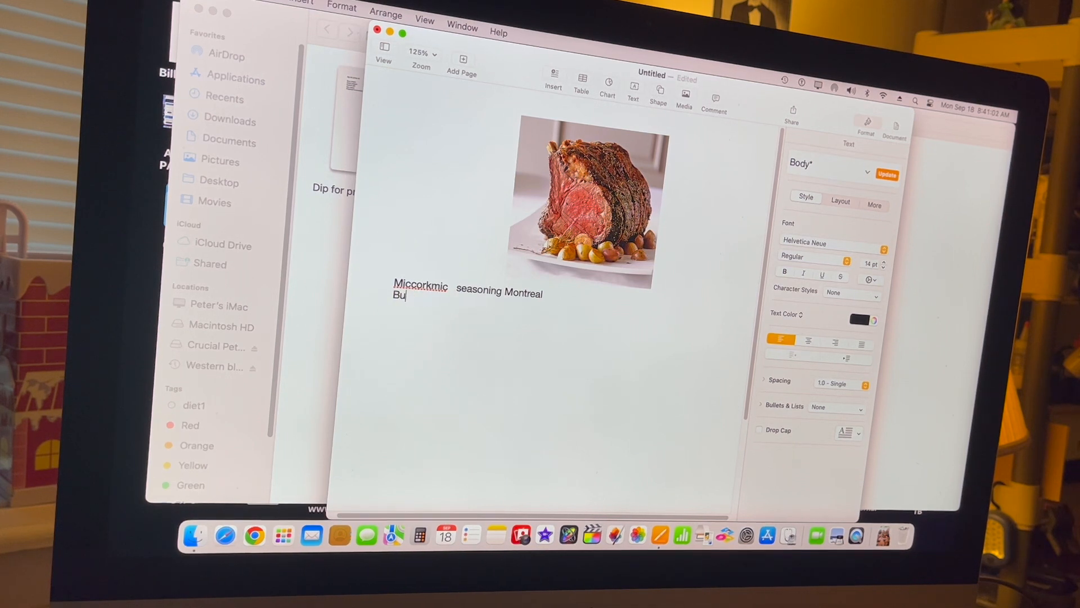
{"action": "type", "text": "tter"}
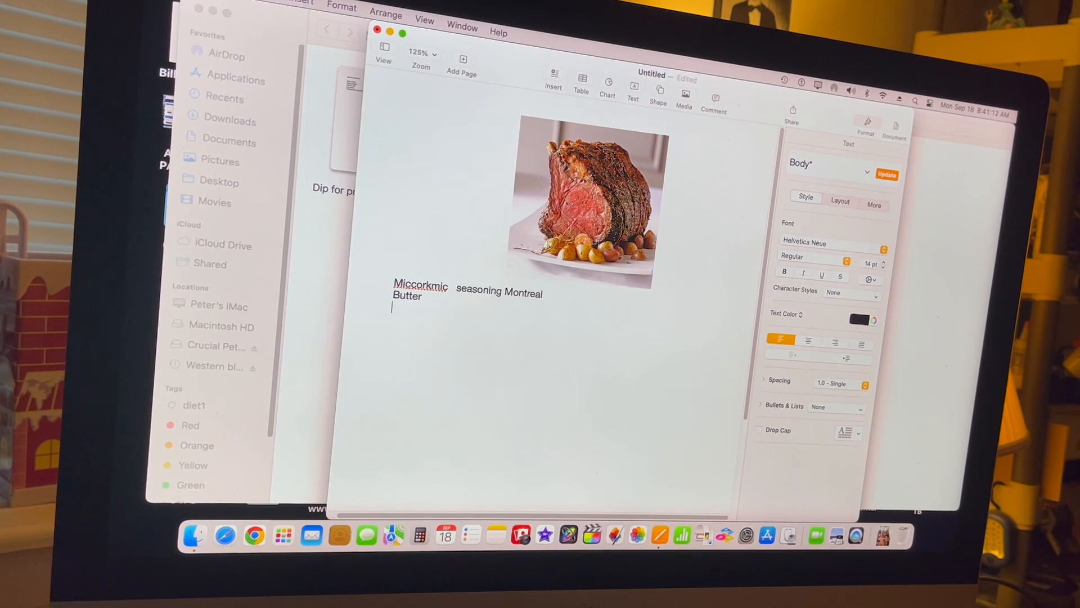
{"action": "type", "text": "browen"}
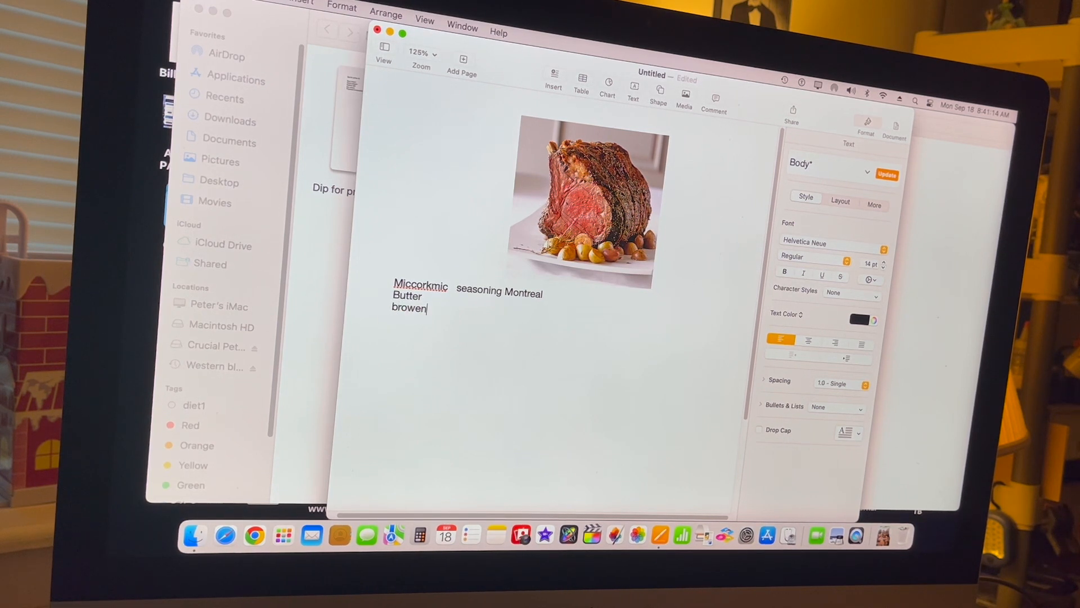
{"action": "type", "text": "Brown"}
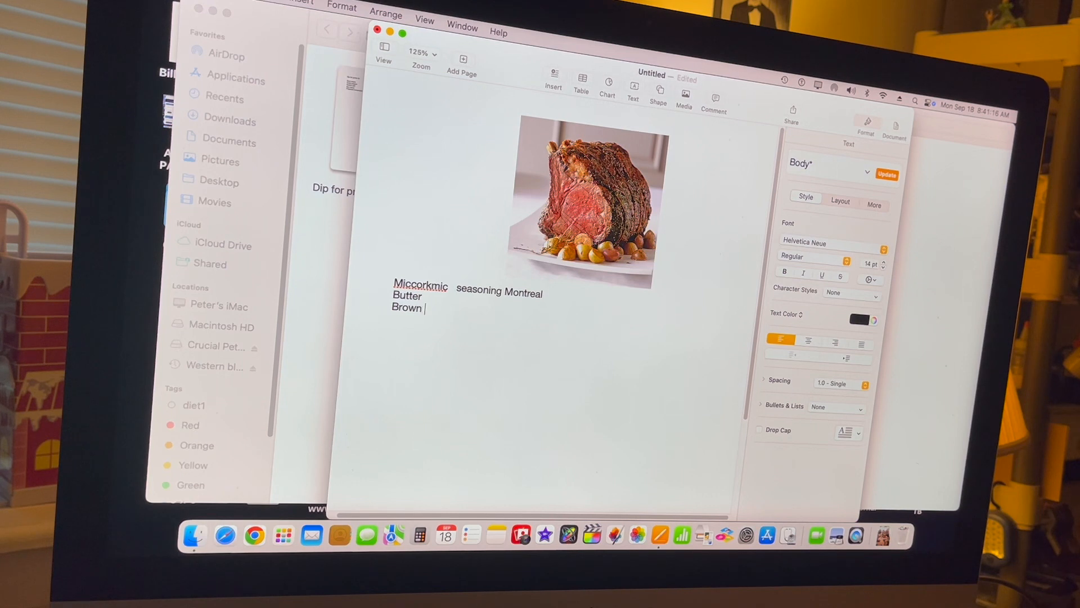
{"action": "type", "text": "suhar"}
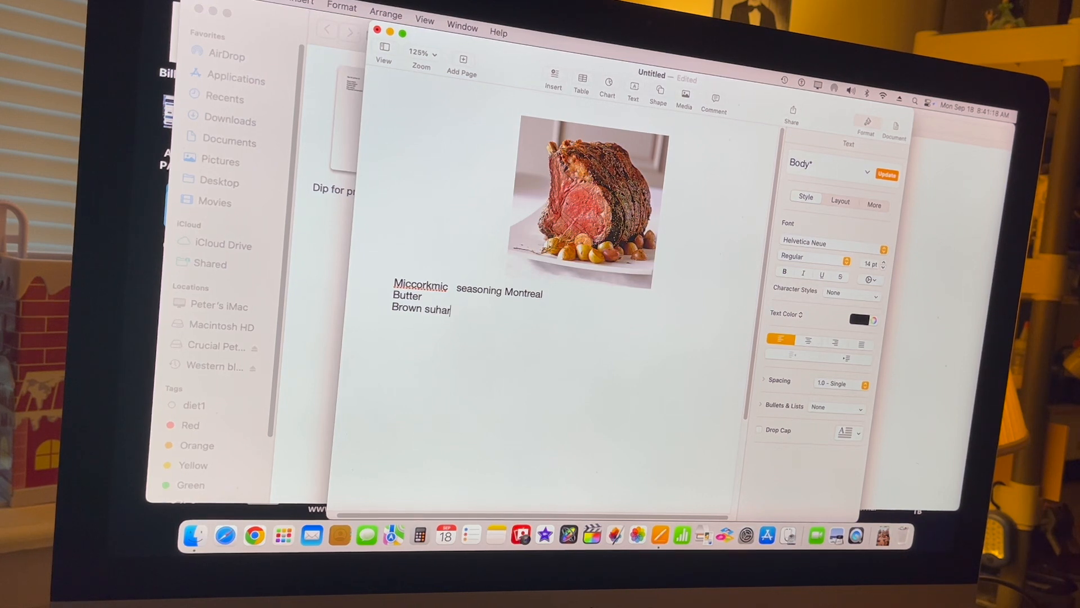
{"action": "type", "text": "share"}
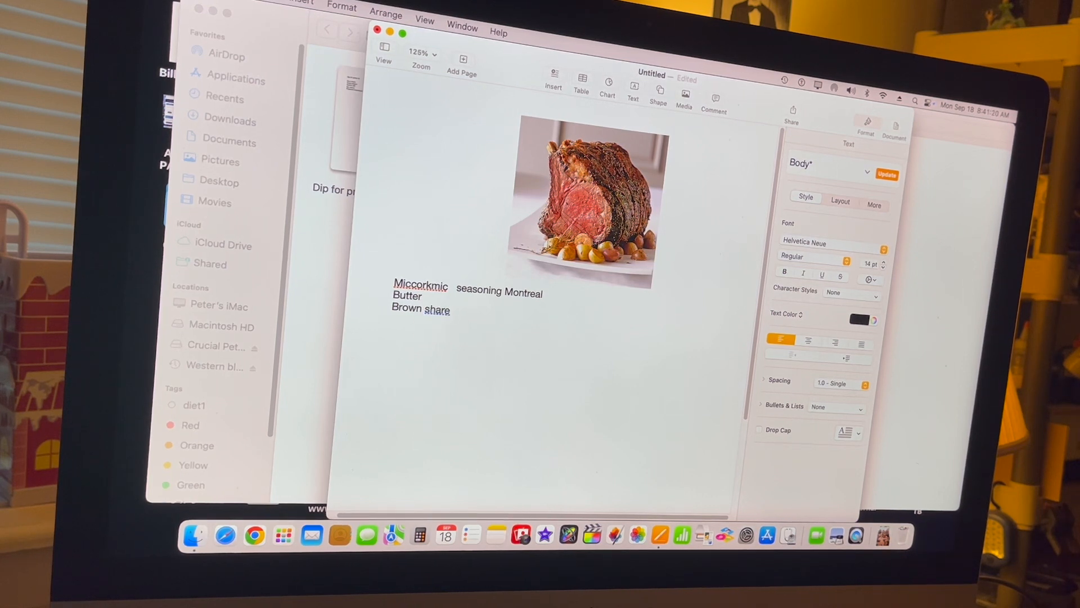
{"action": "type", "text": "su"}
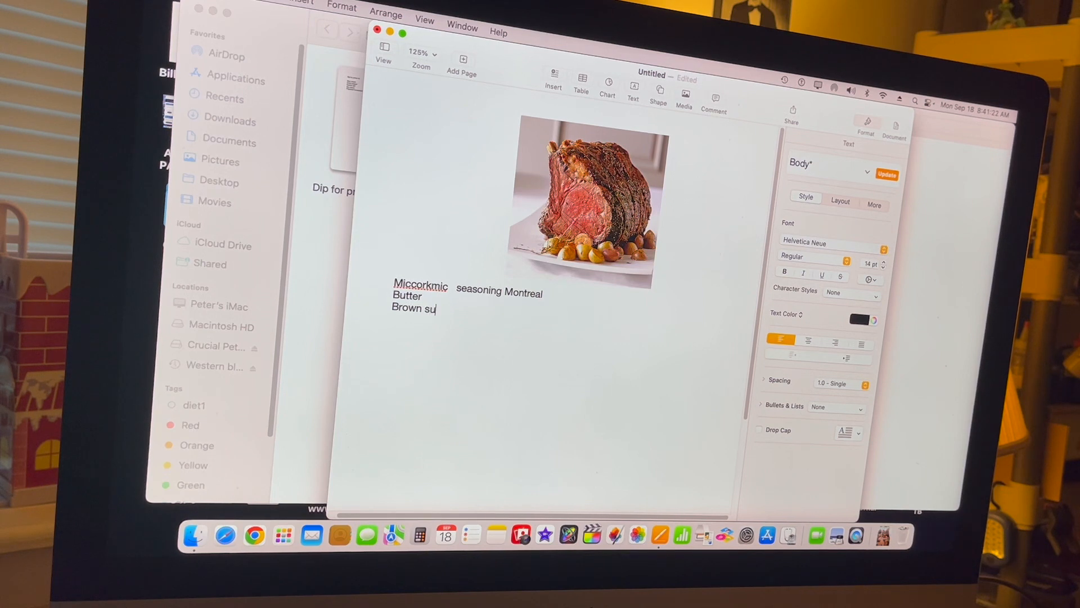
{"action": "type", "text": "gar"}
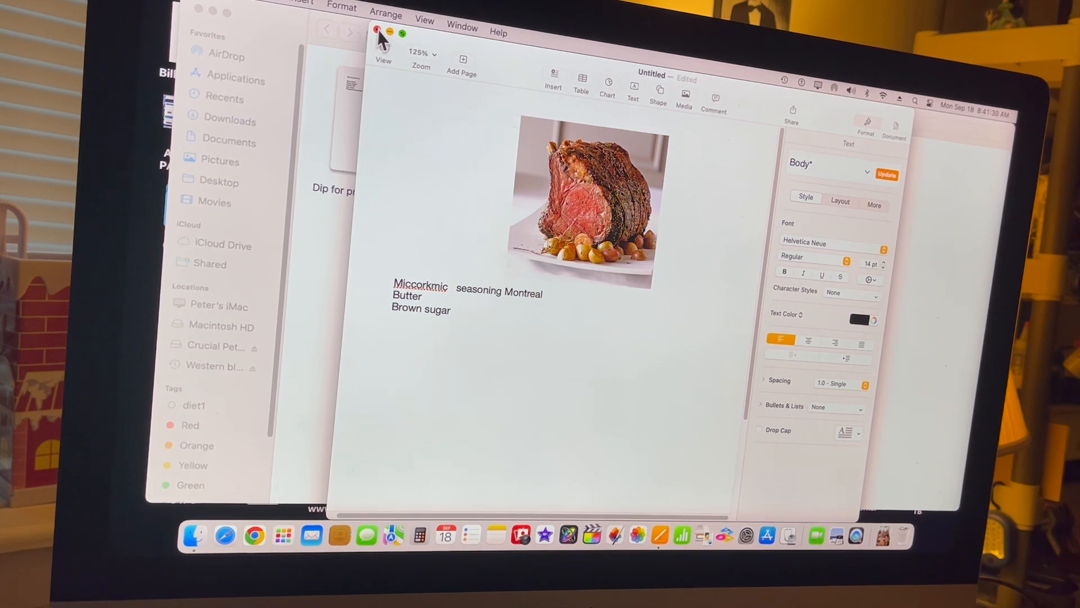
- Close the window, saving the recipe to the Desktop as 'Roast beef A.pages'
{"action": "left_click", "coordinate": [377, 33]}
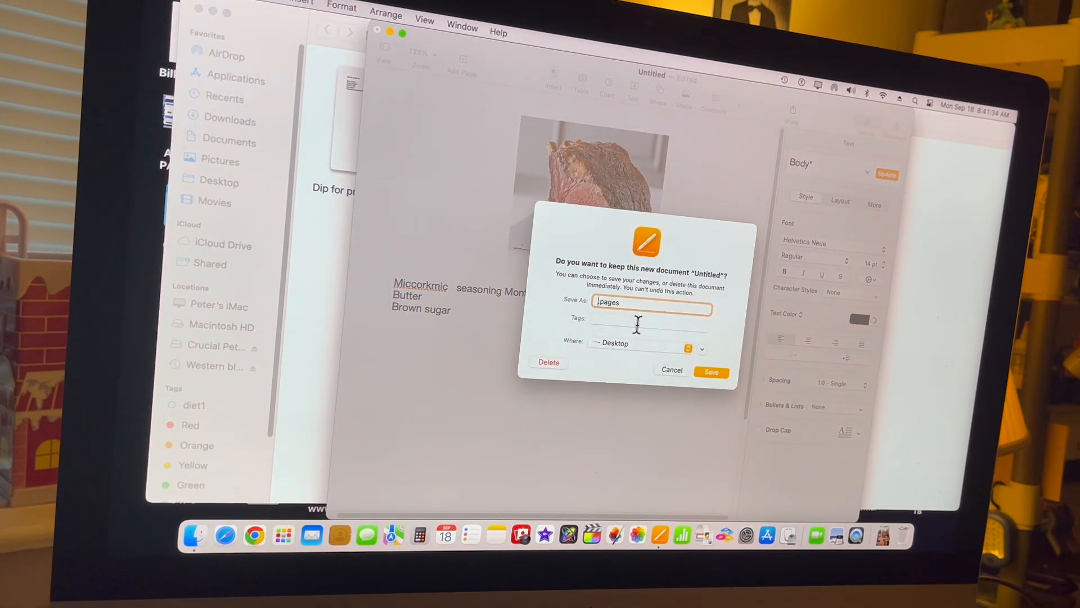
{"action": "type", "text": "Raost"}
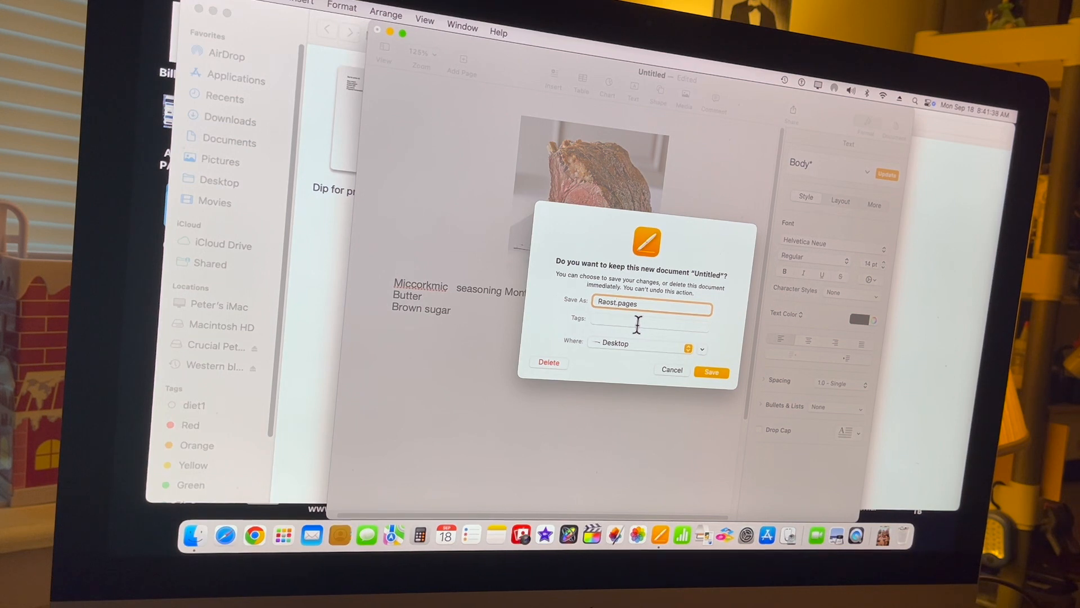
{"action": "type", "text": "b"}
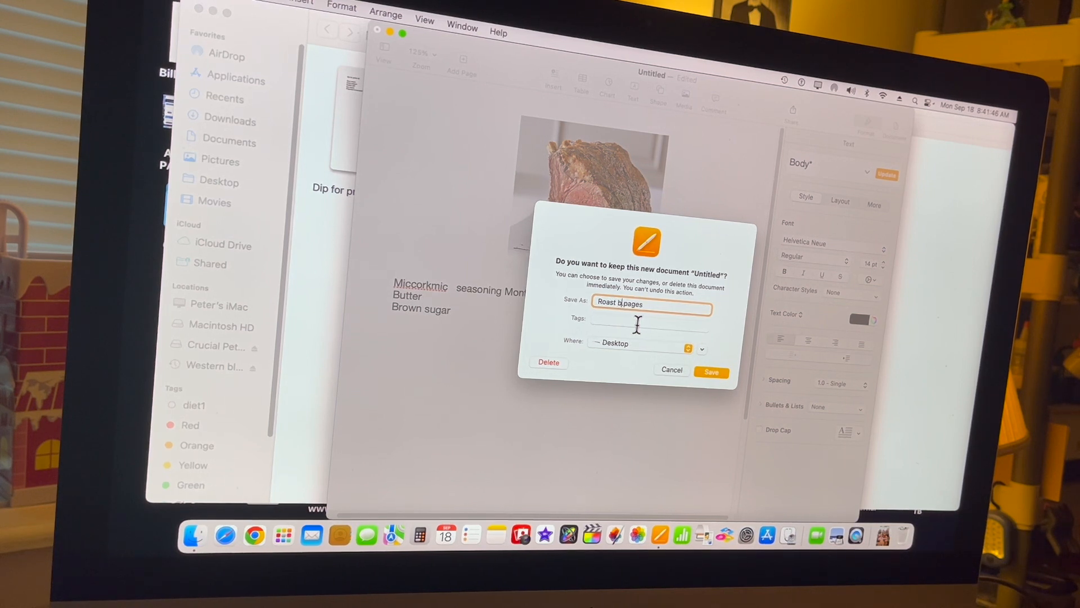
{"action": "type", "text": "eef"}
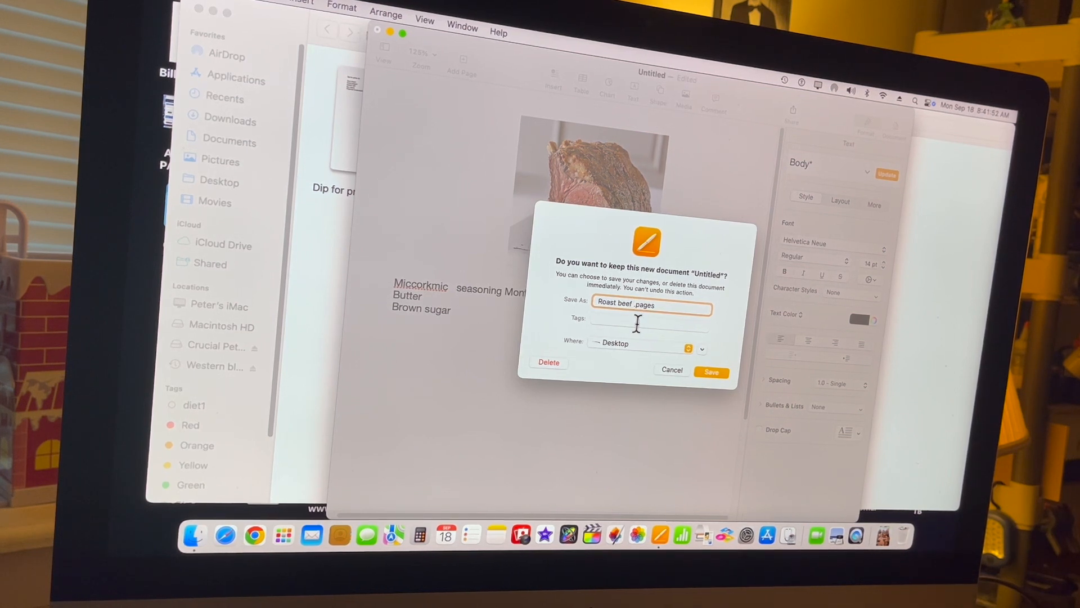
{"action": "mouse_move", "coordinate": [654, 337]}
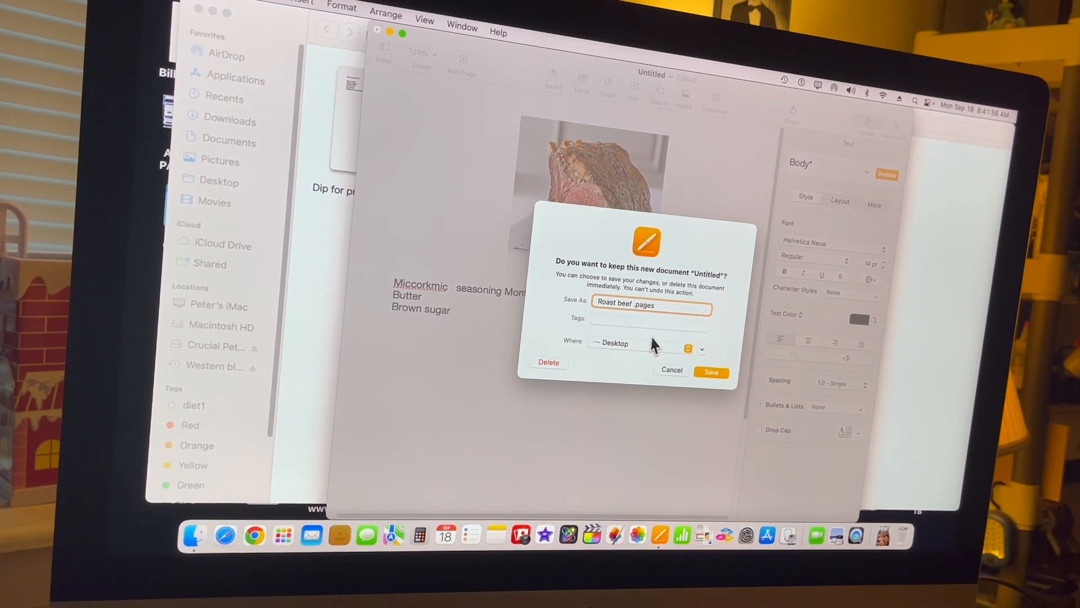
{"action": "type", "text": "A"}
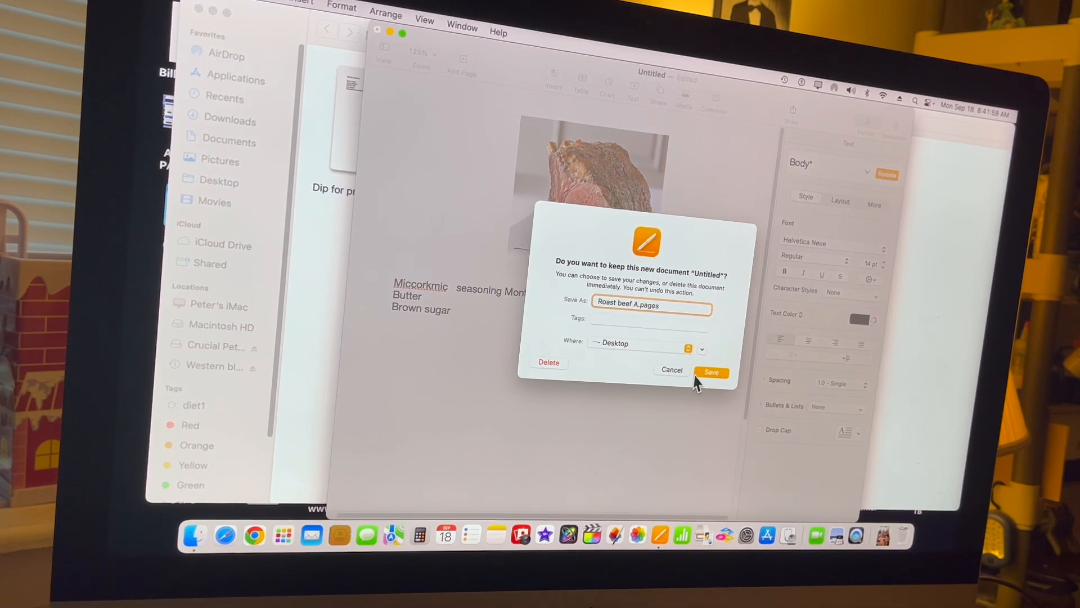
{"action": "left_click", "coordinate": [712, 372]}
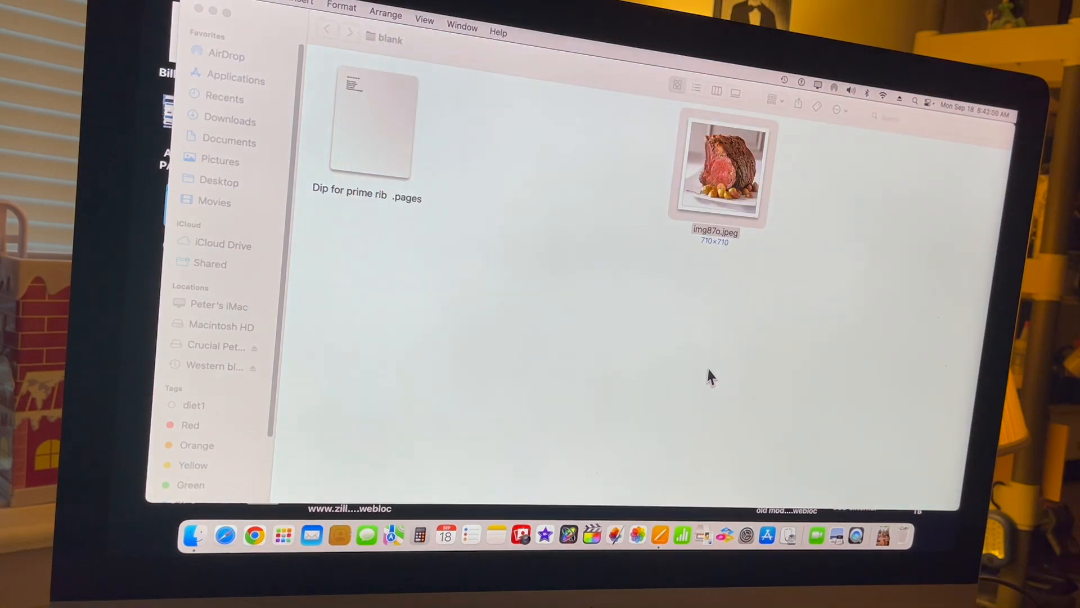